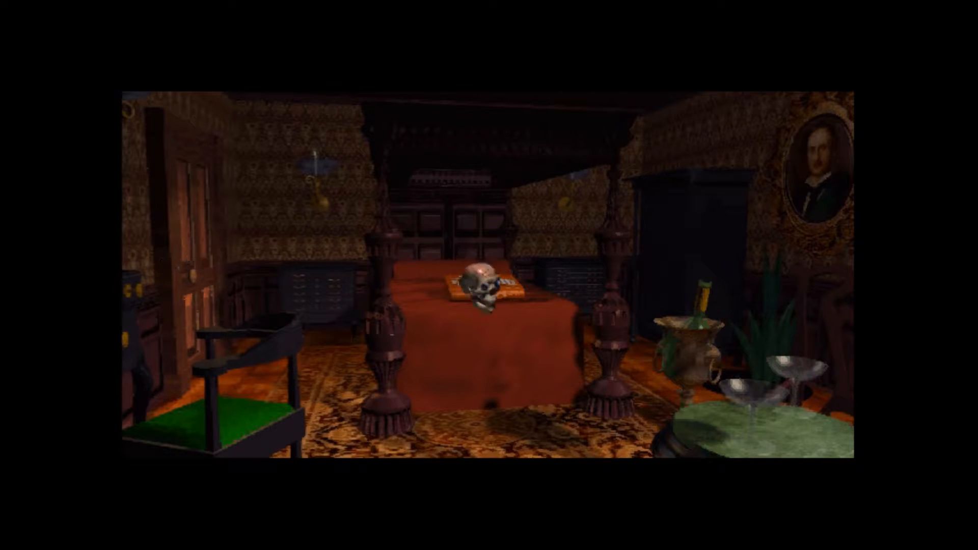
Zoom into the coin-hopping board lying on the bed.
click(486, 293)
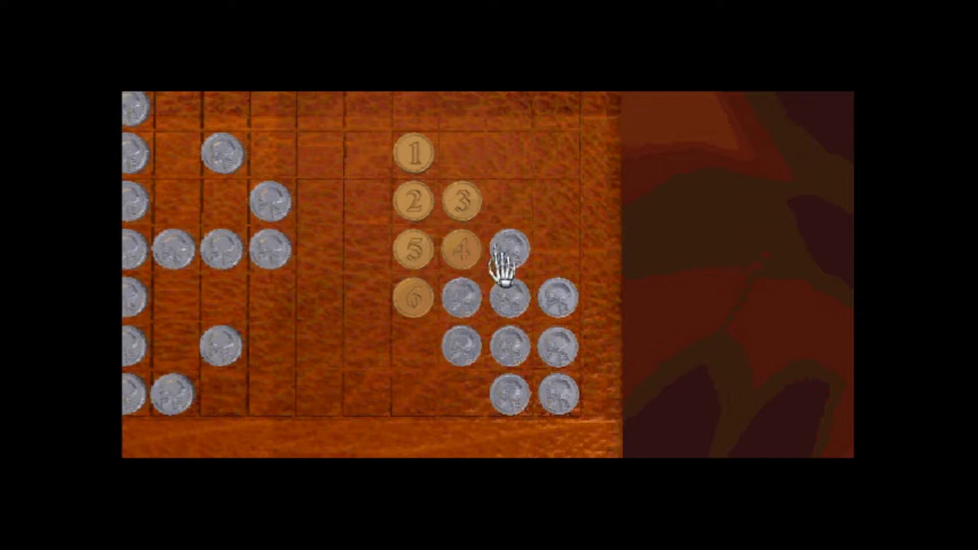
Hop to the next adjacent silver coin, turning it gold in the path.
click(506, 253)
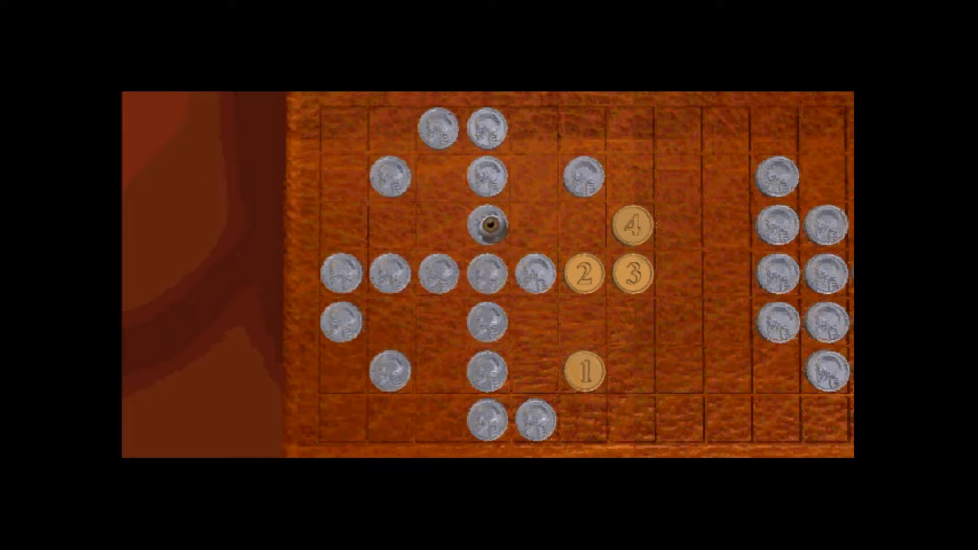
Extend the centre path until it fails, then begin fresh paths from new starting coins.
click(491, 225)
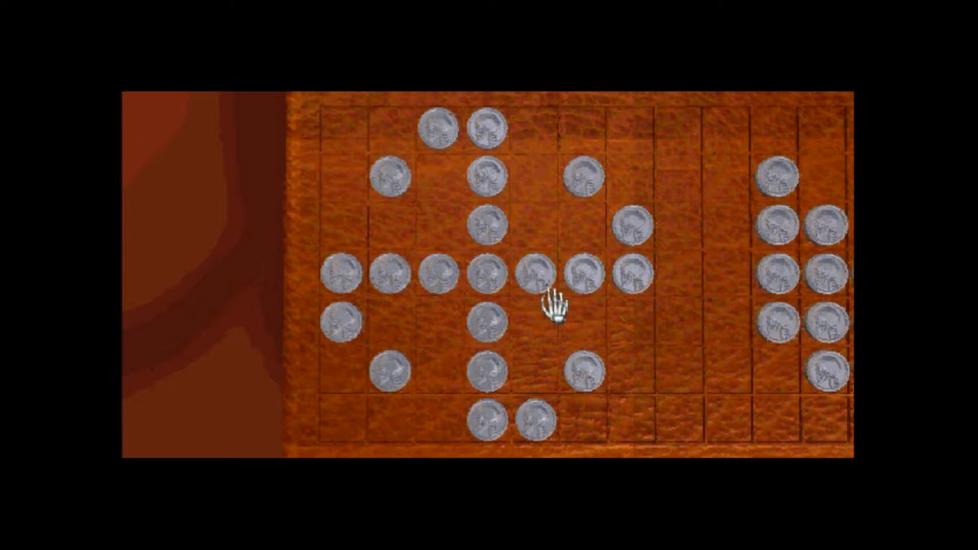
click(479, 273)
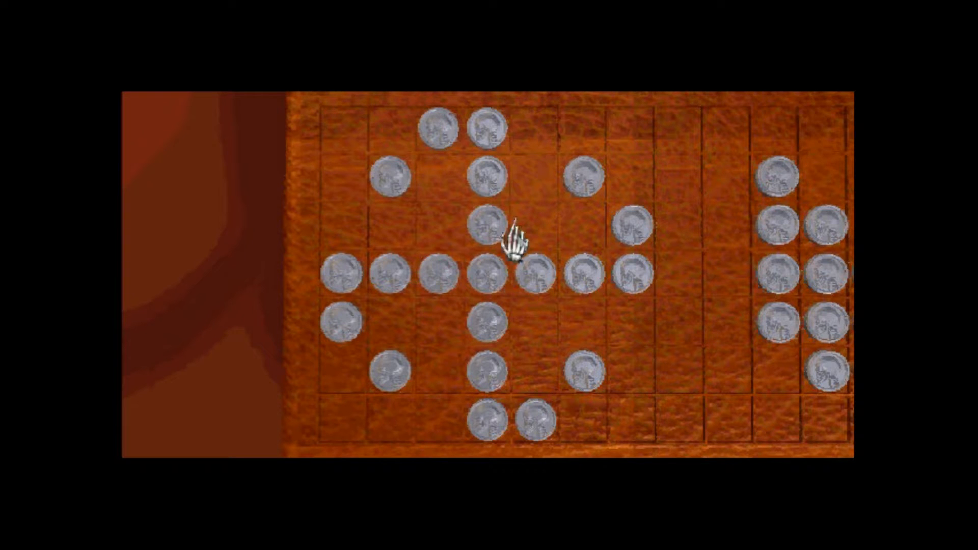
click(492, 274)
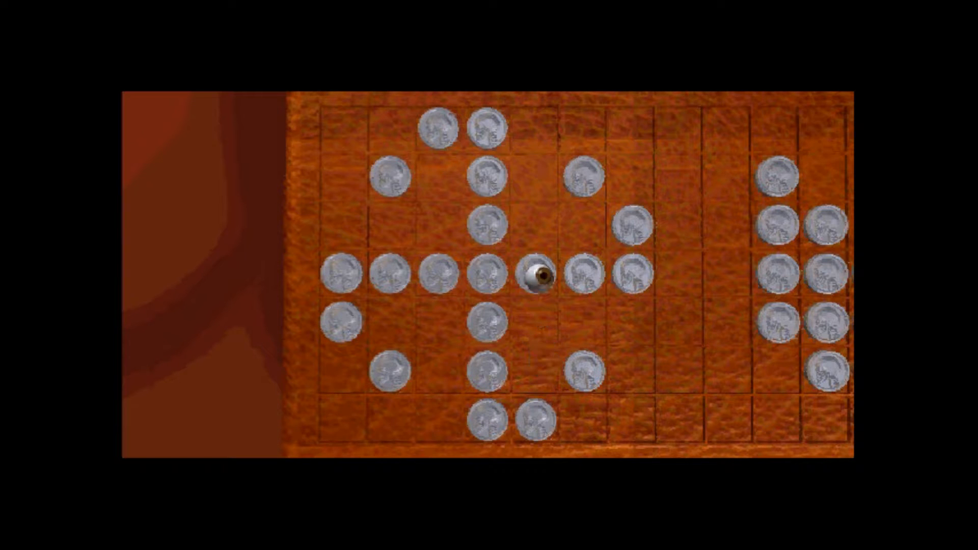
click(539, 277)
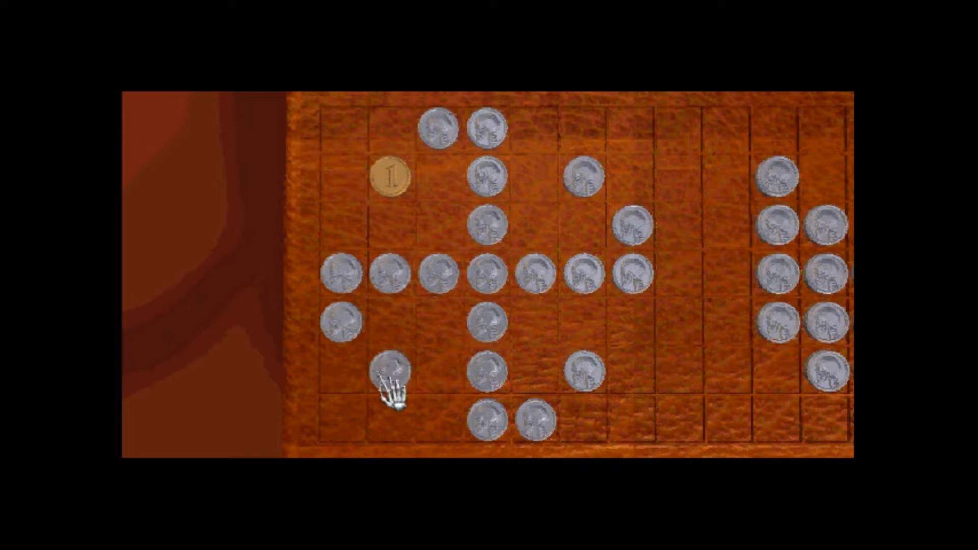
mouse_move(437, 184)
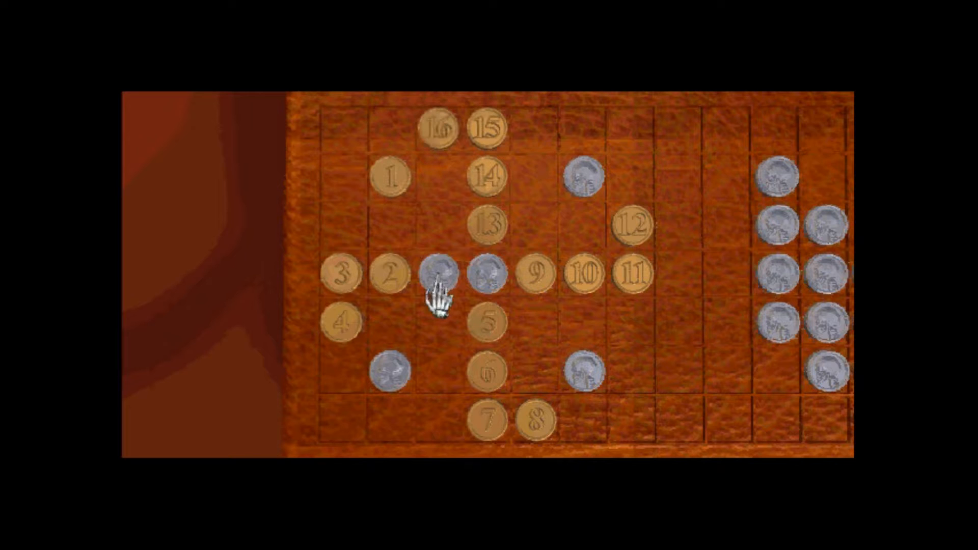
Add the next middle-row coin to the sixteen-coin path from the upper-left.
click(438, 281)
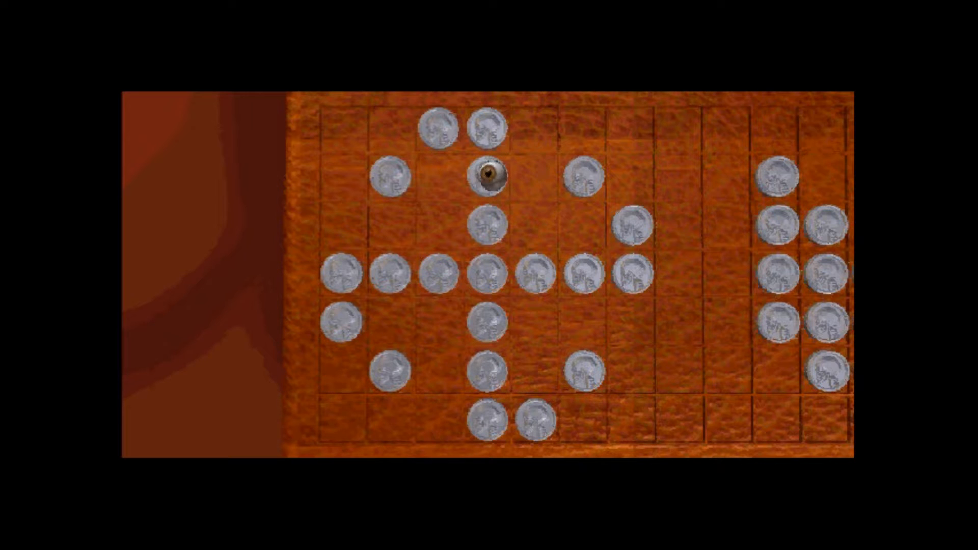
Hop an eighteen-coin route from the top across the middle row and lower-left coin.
click(393, 176)
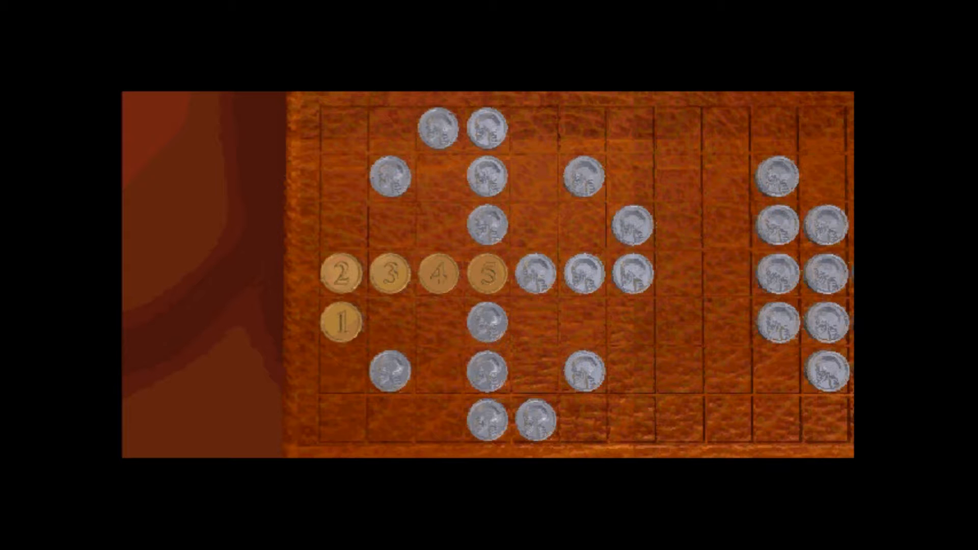
click(490, 322)
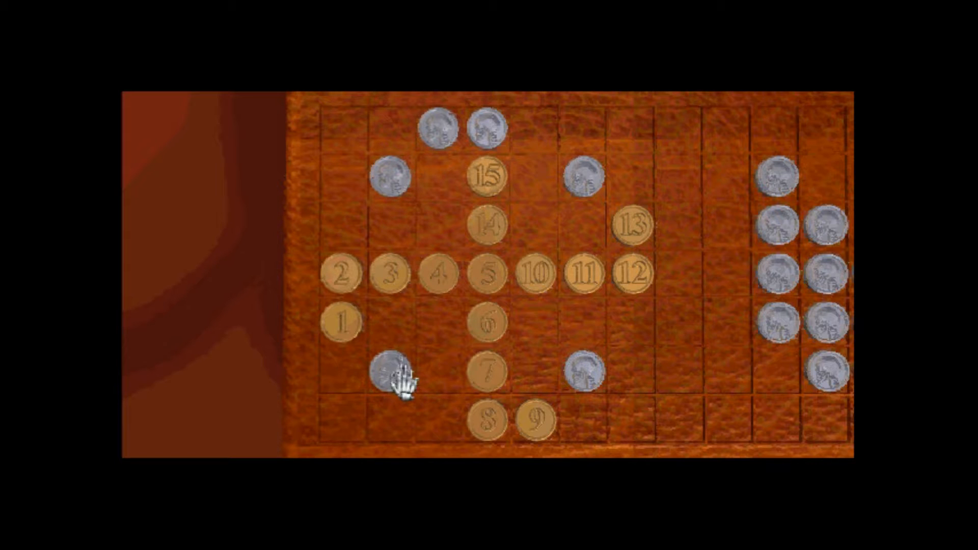
click(390, 372)
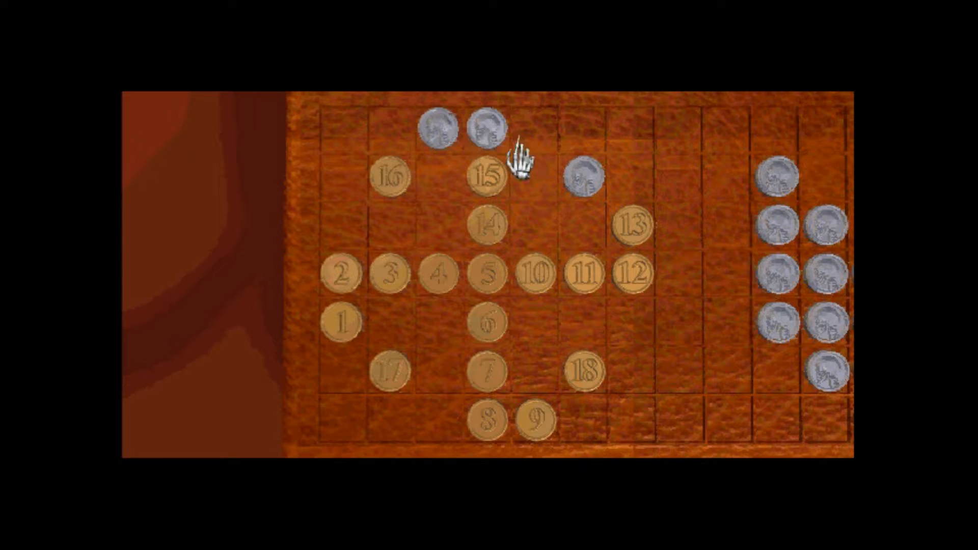
click(584, 175)
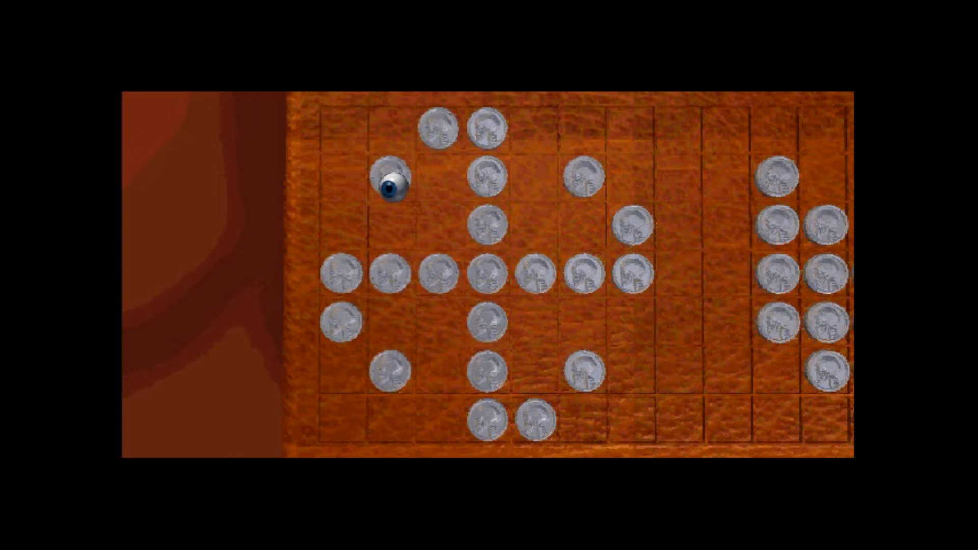
Start a new route from the centre coin and hop to its next neighbour.
click(390, 186)
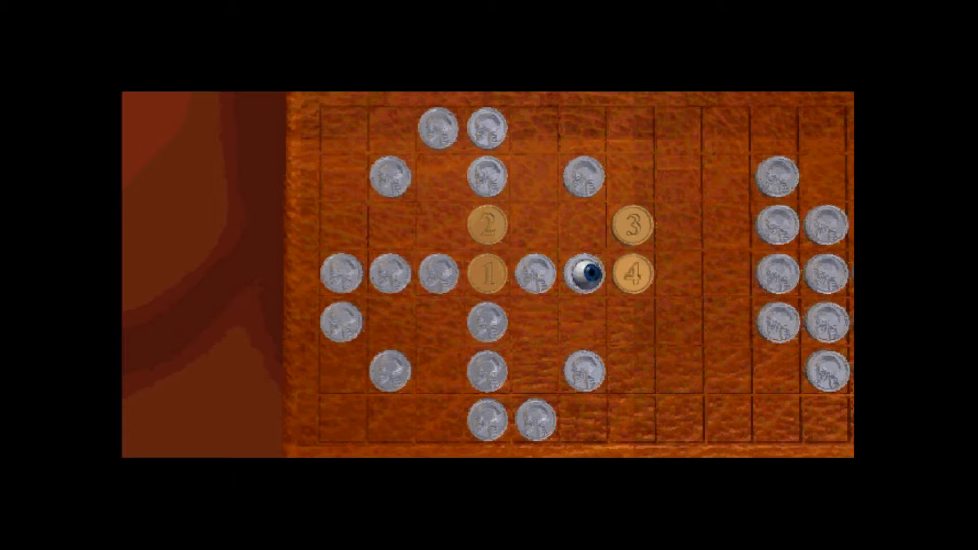
click(589, 273)
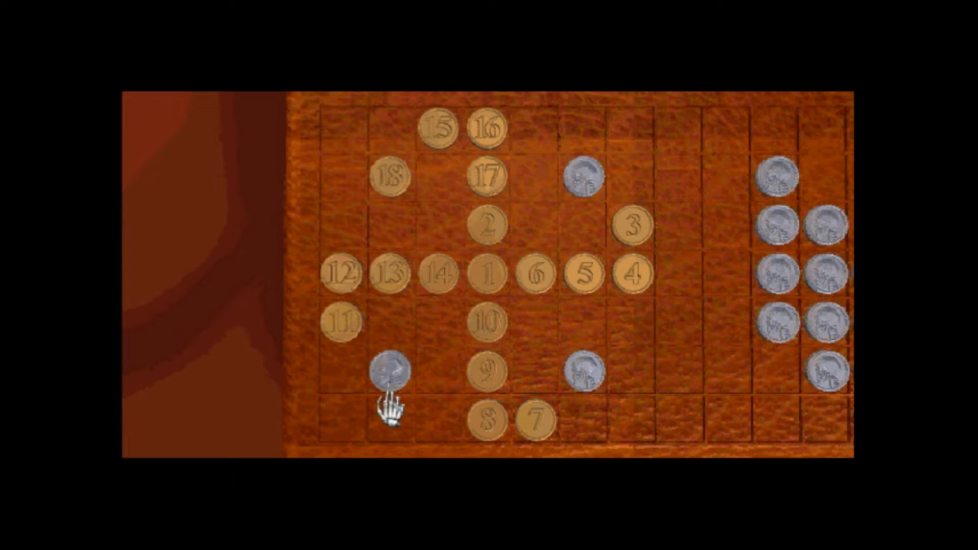
click(387, 371)
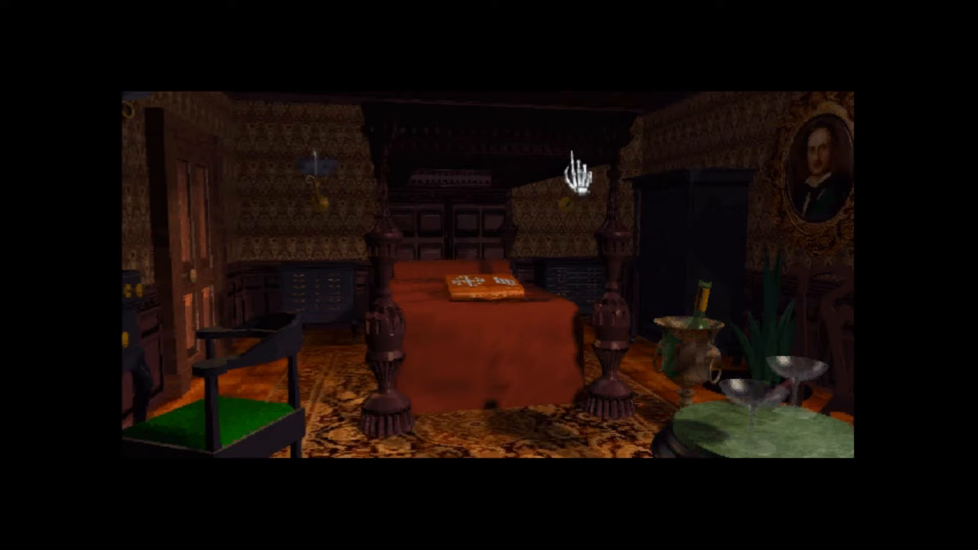
mouse_move(508, 277)
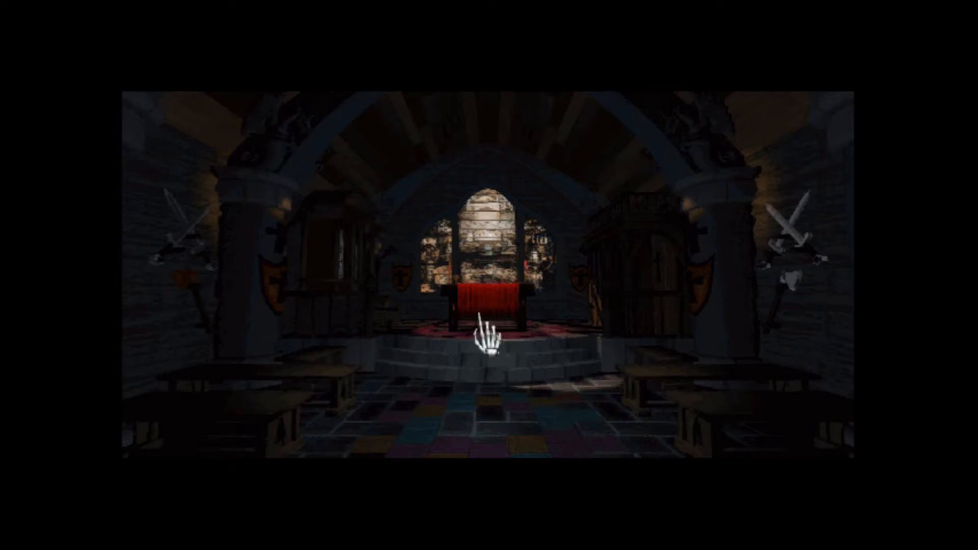
mouse_move(811, 278)
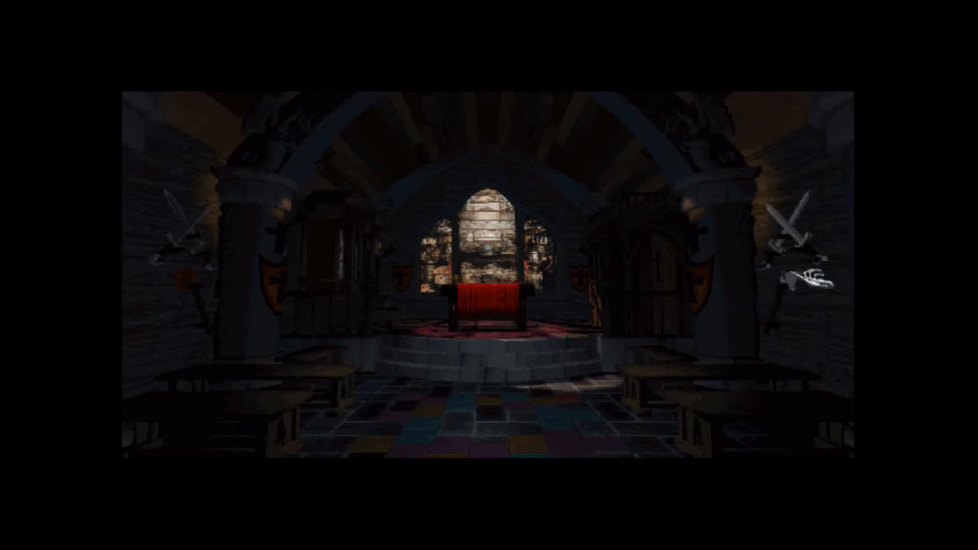
mouse_move(515, 258)
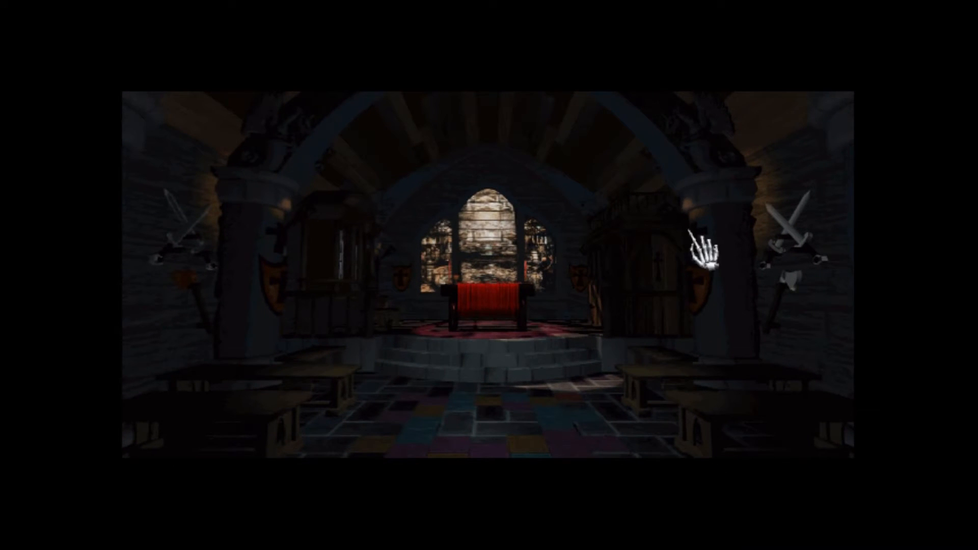
mouse_move(664, 293)
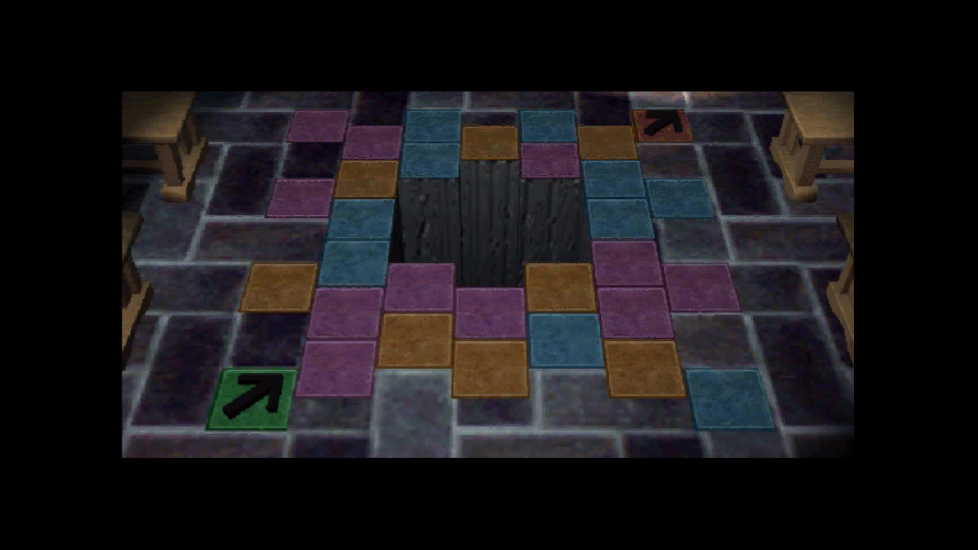
mouse_move(736, 330)
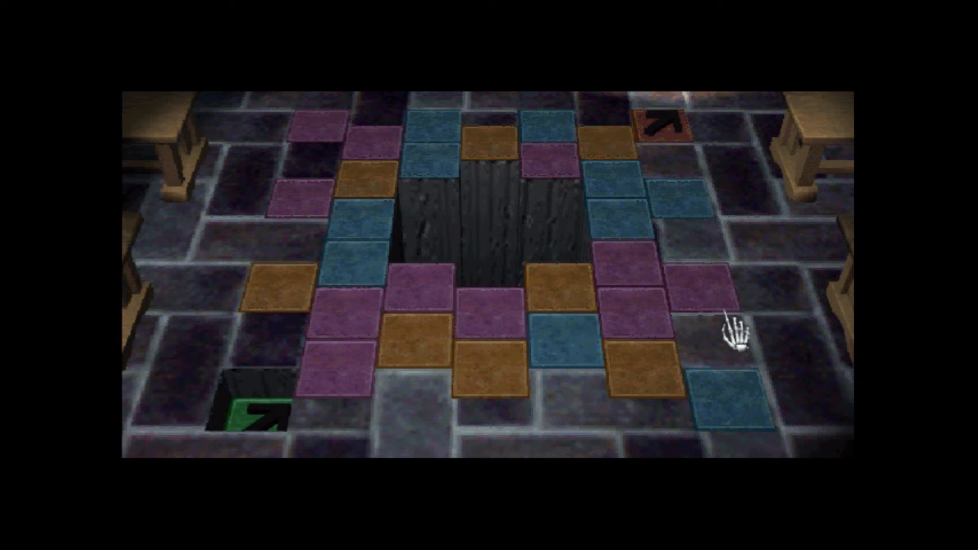
mouse_move(668, 144)
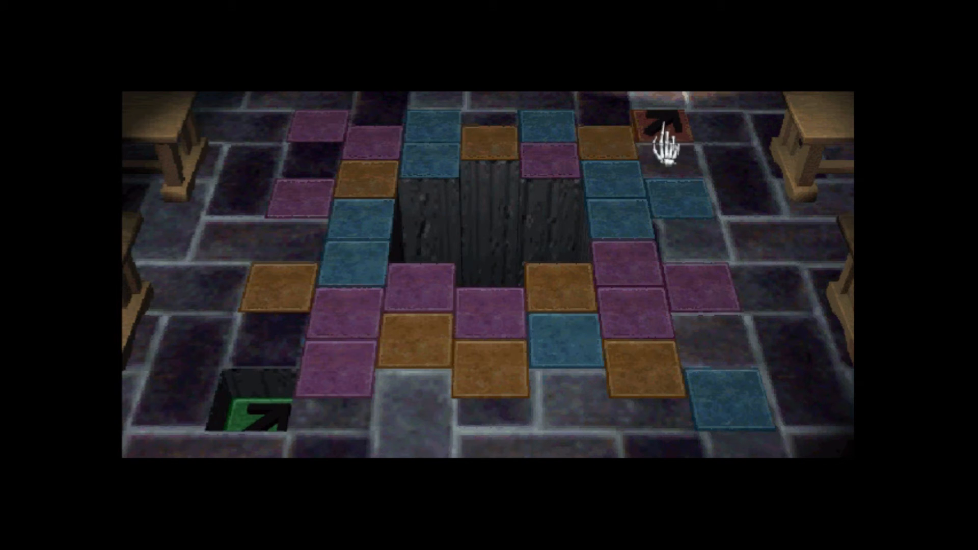